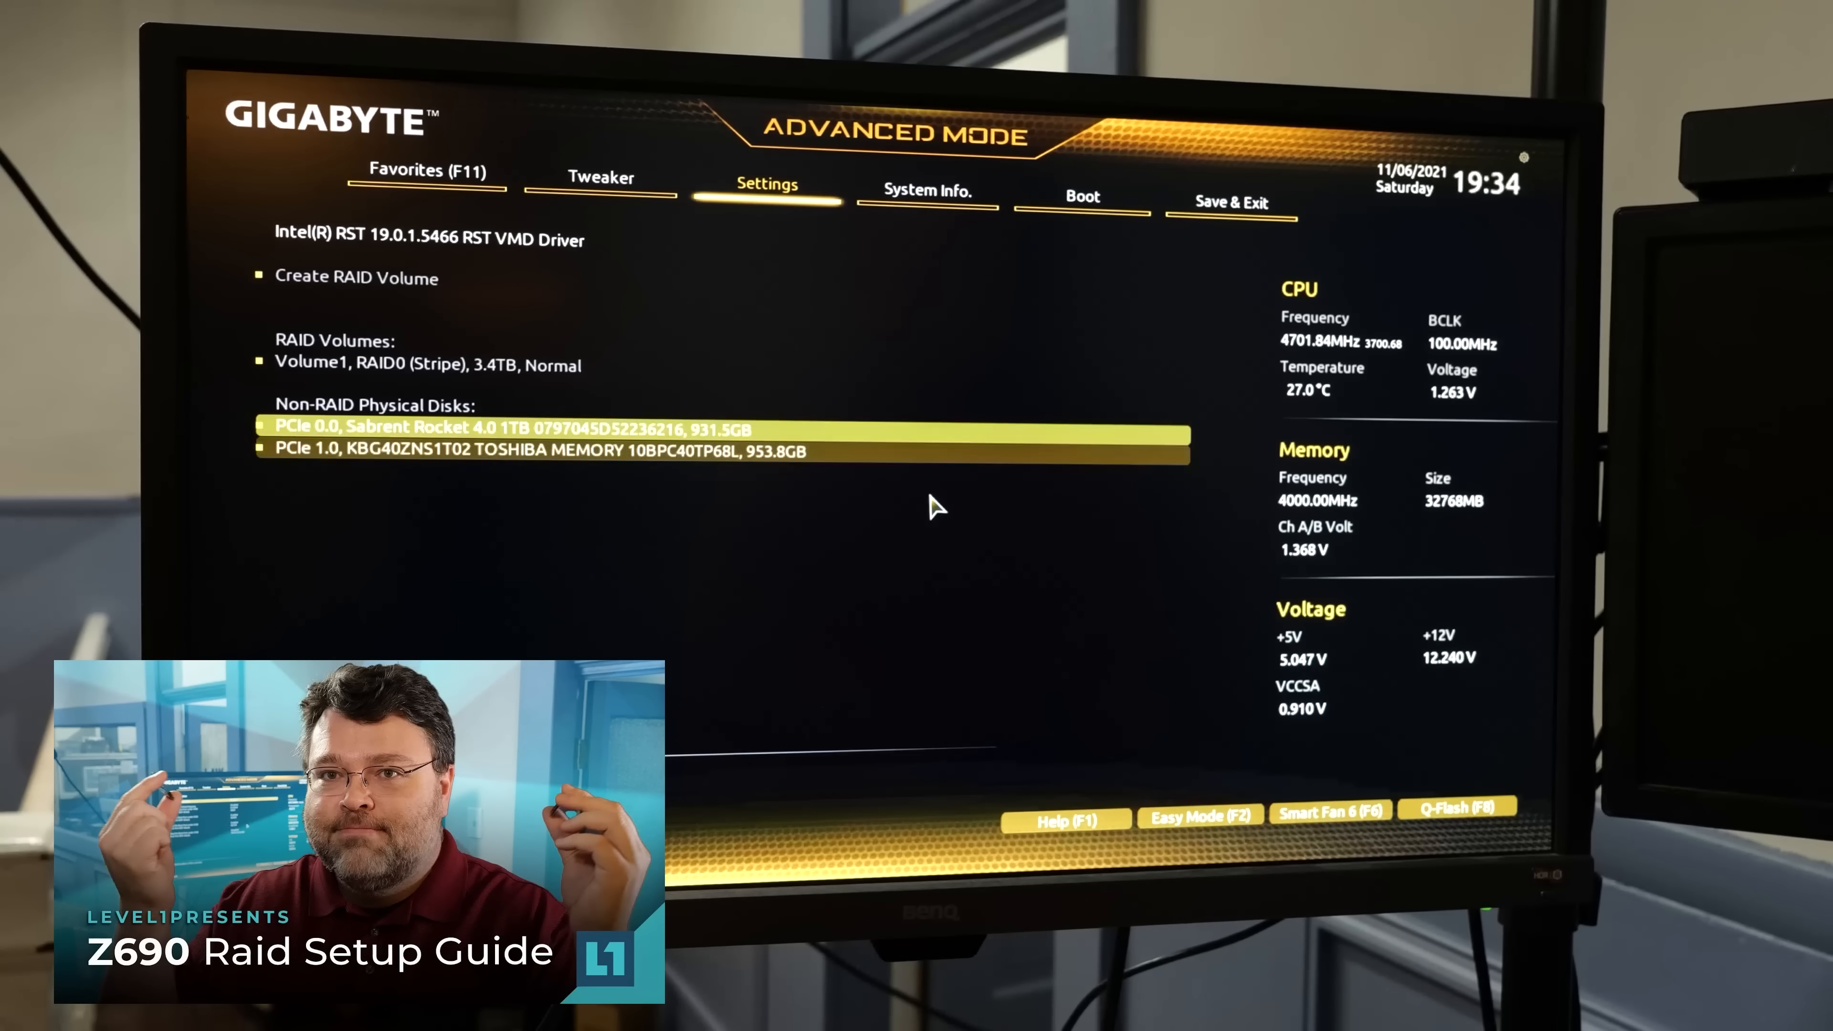
Move from the physical disk up to Volume1 and bring up the Boot configuration settings.
key("up")
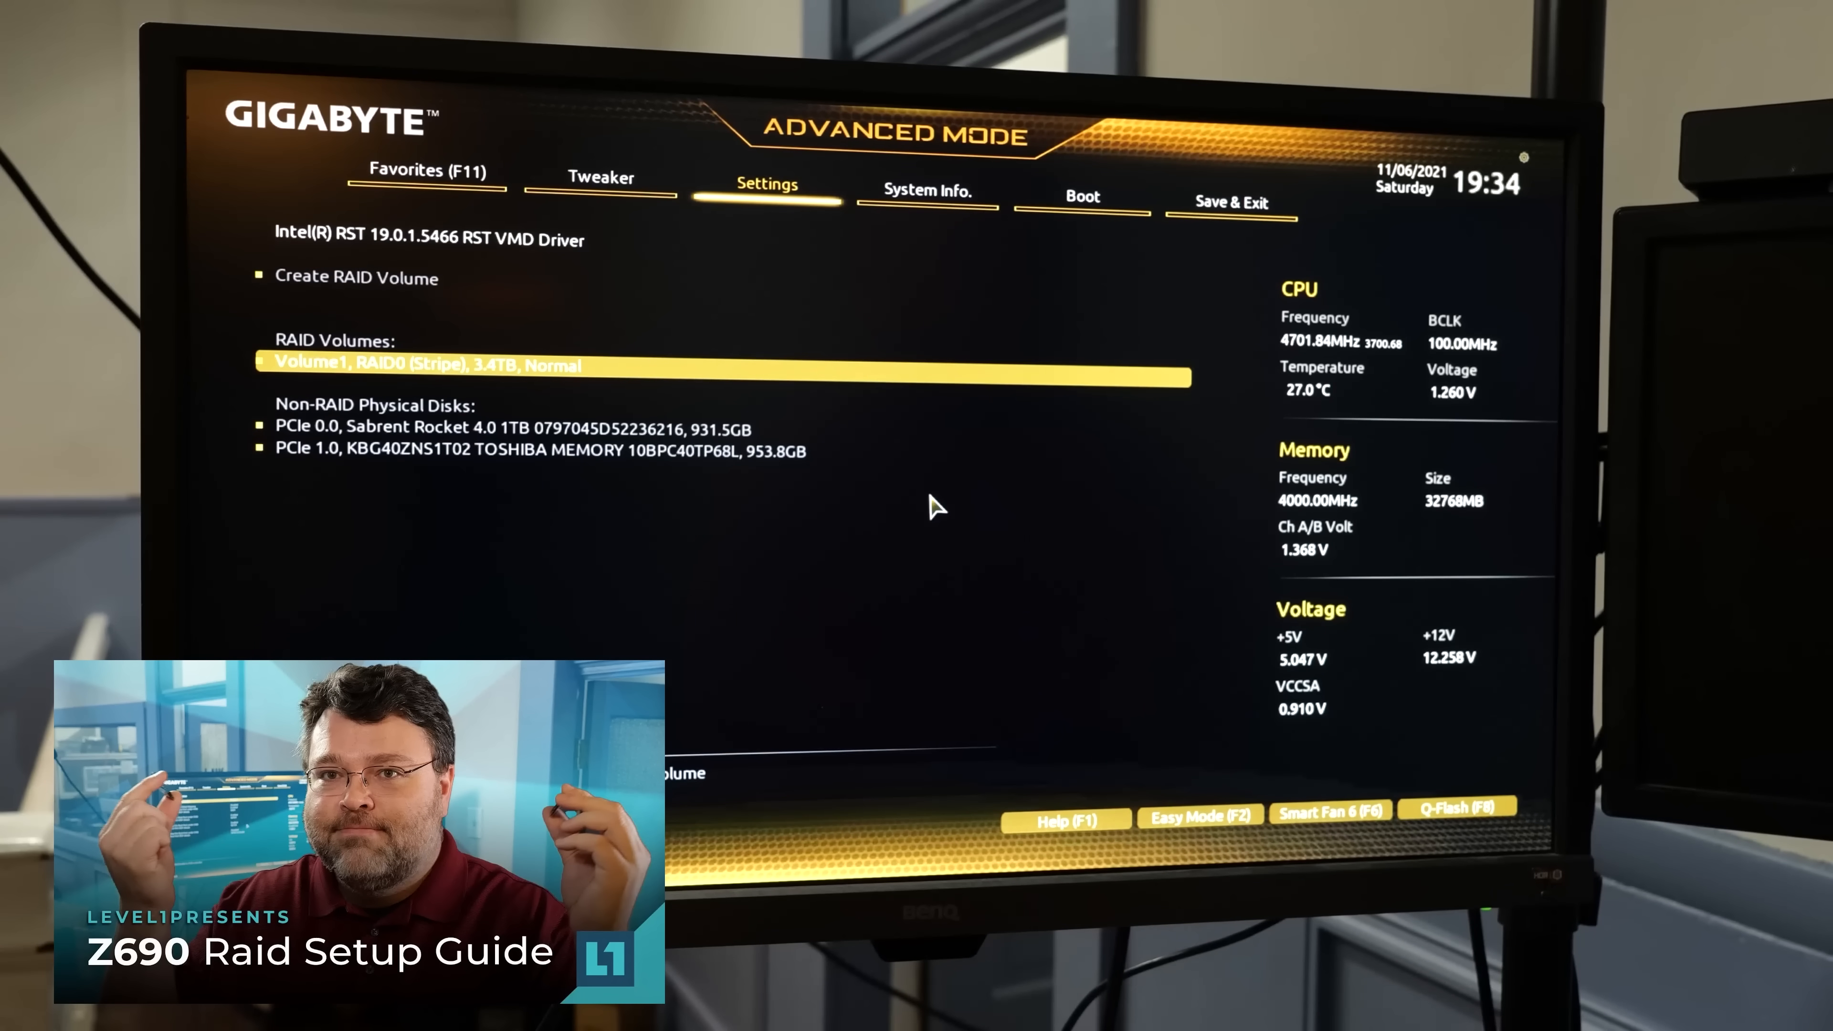
left_click(1082, 196)
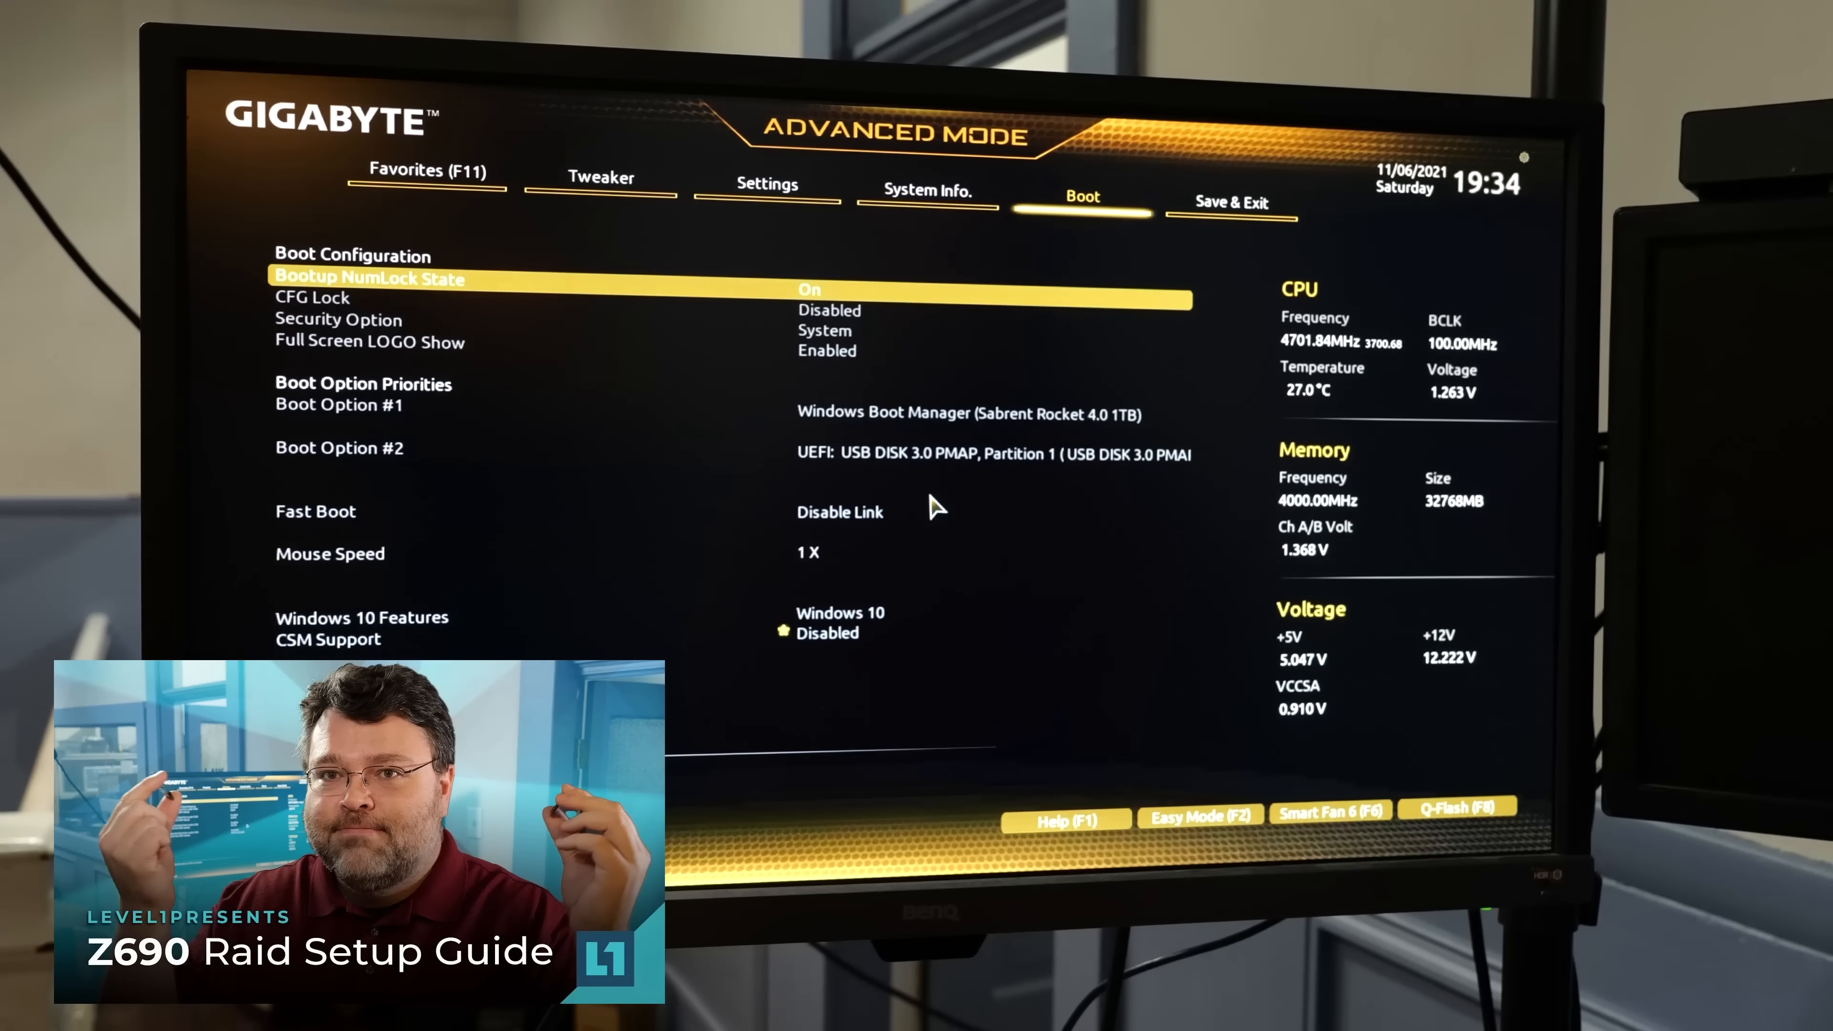
left_click(1231, 203)
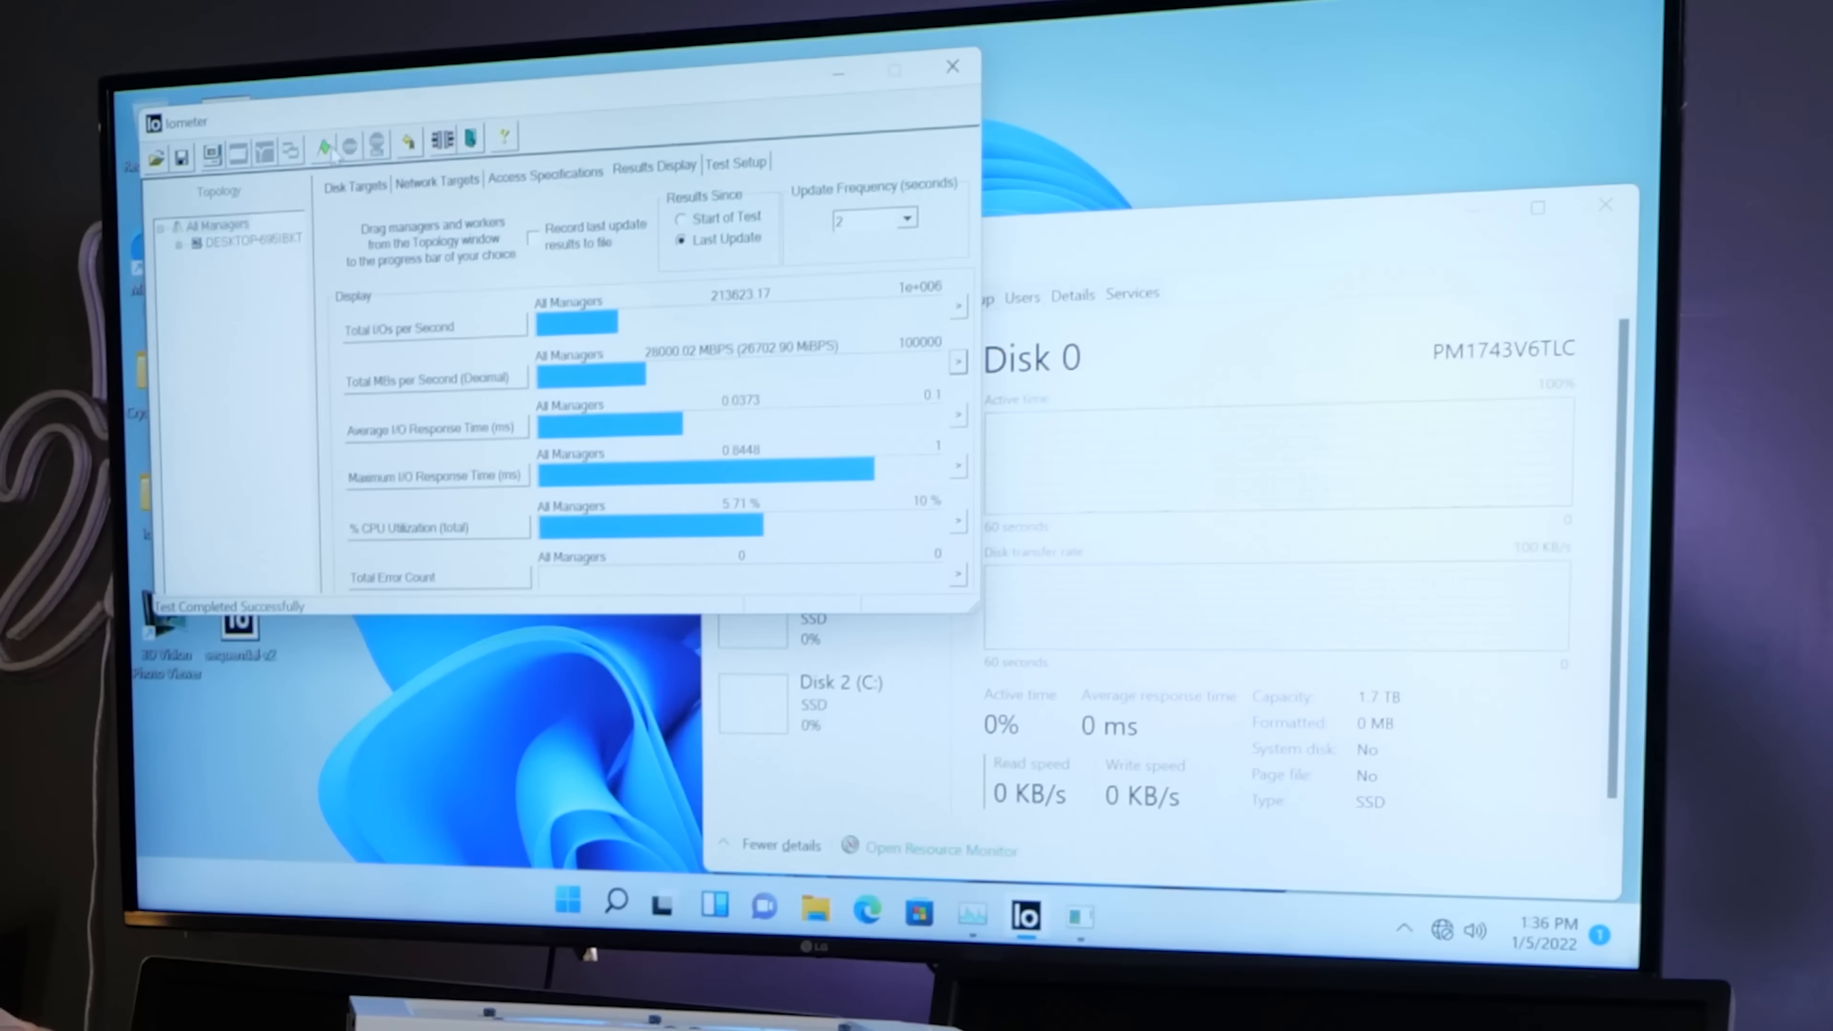
Launch a new benchmark run via the Start Tests flag and dismiss the Save Results prompt.
left_click(324, 137)
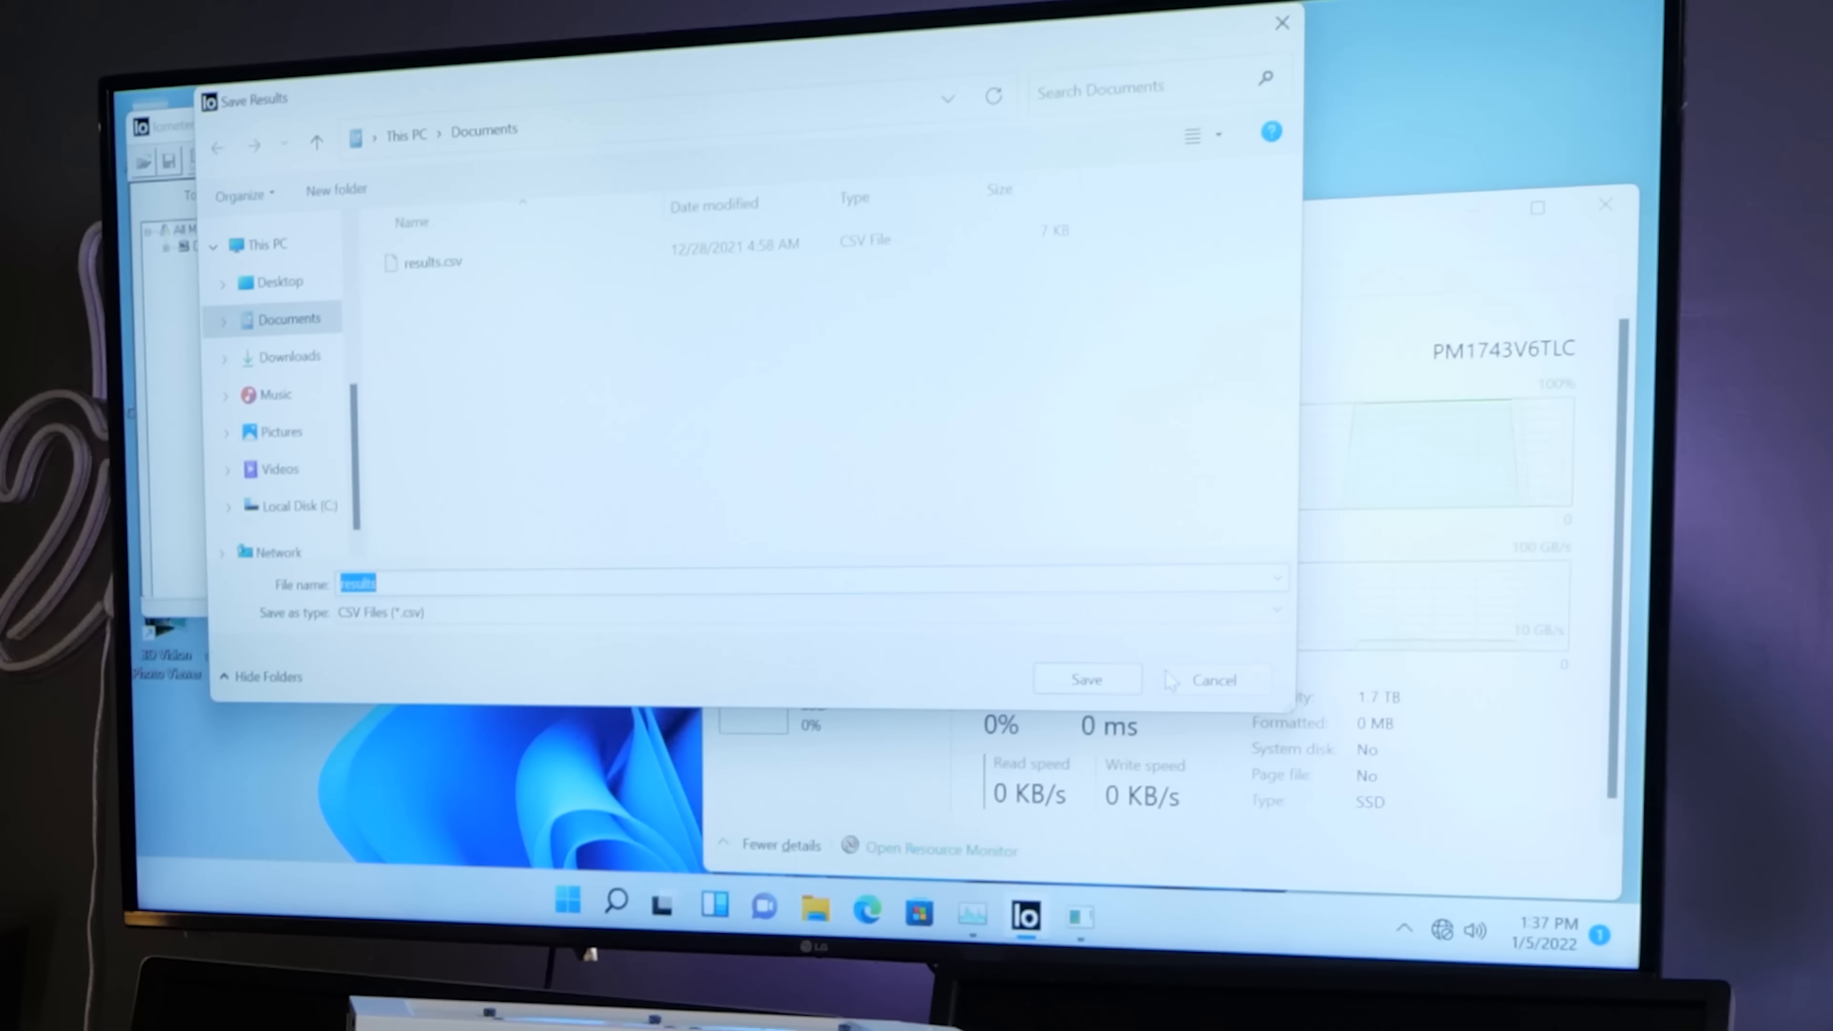
left_click(1084, 681)
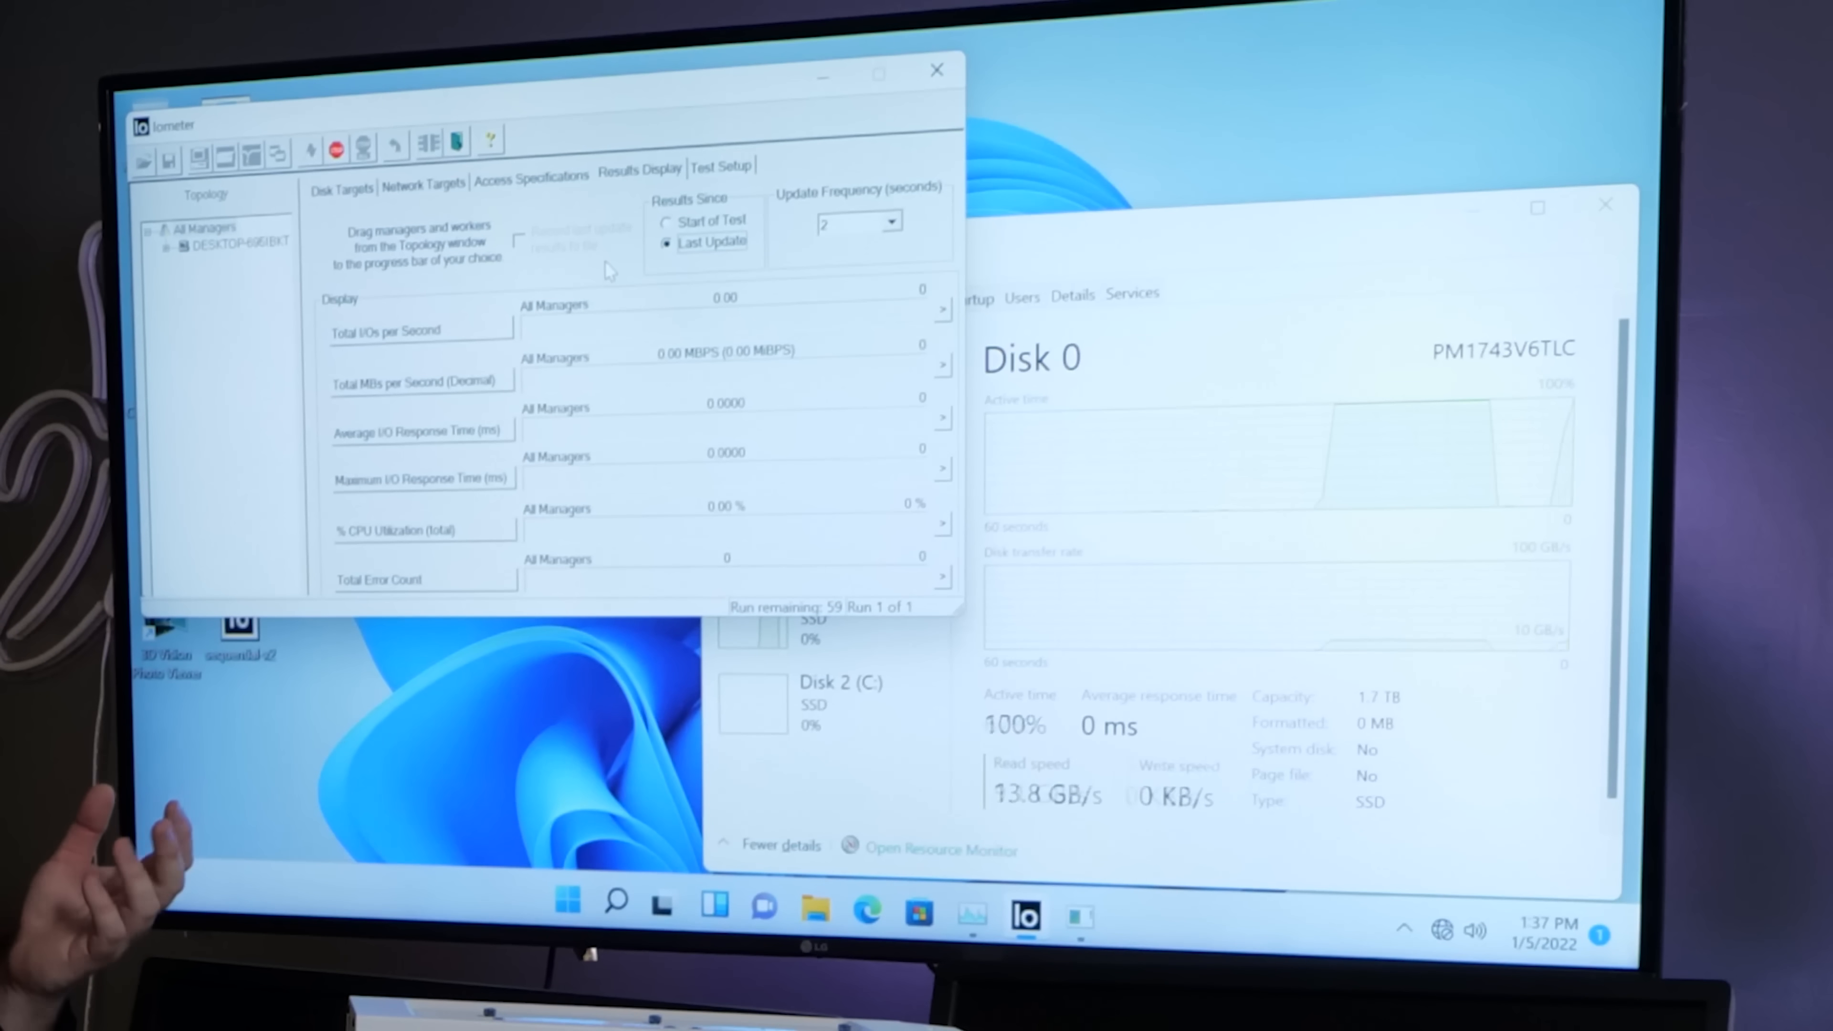